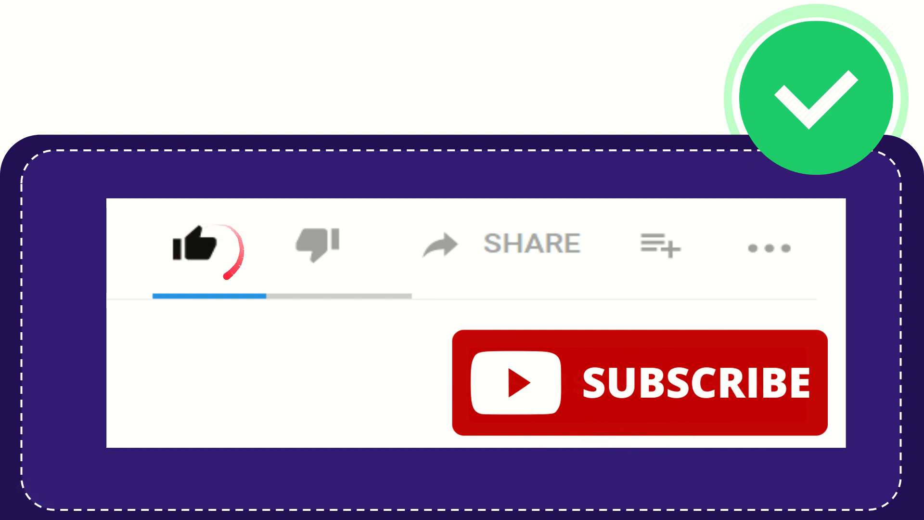
left_click(316, 244)
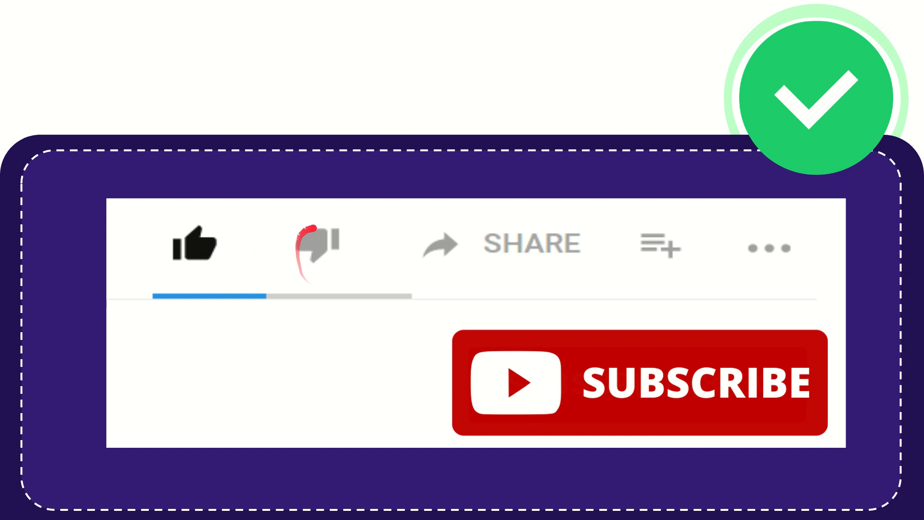
left_click(315, 241)
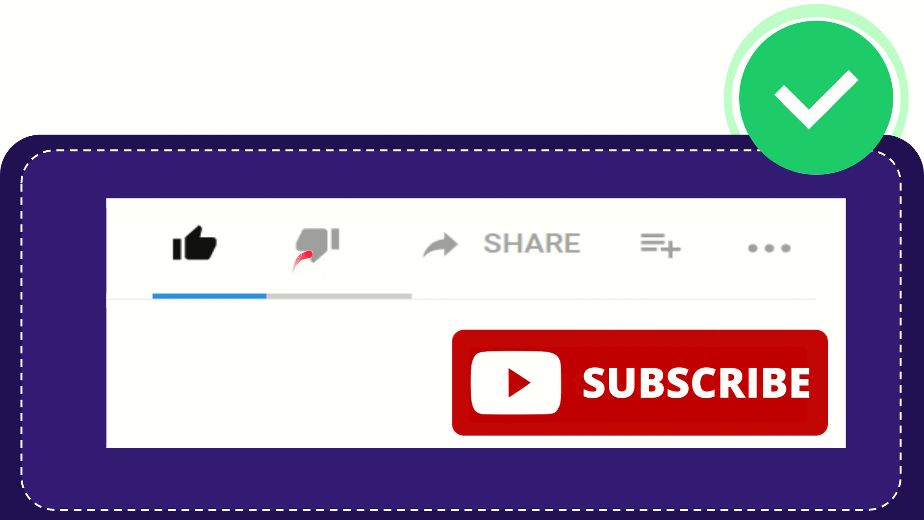
left_click(315, 244)
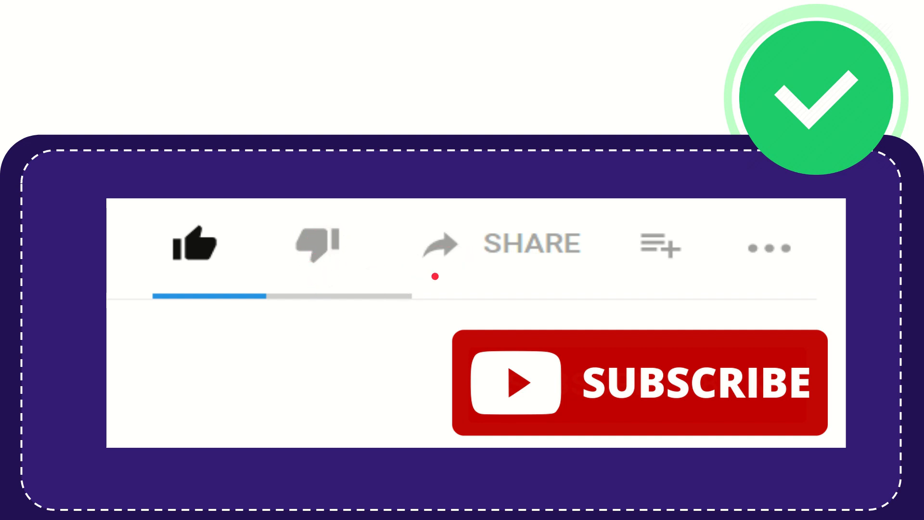